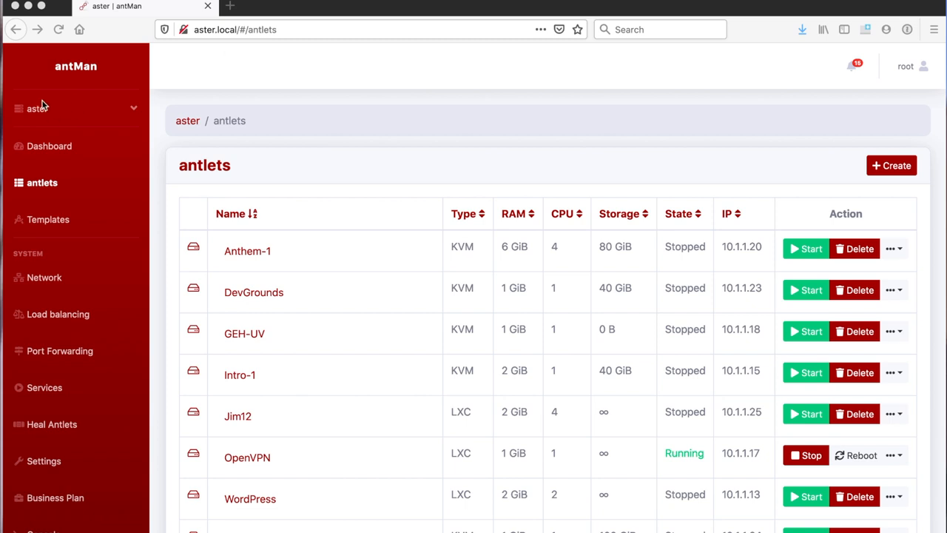
{"action": "mouse_move", "coordinate": [12, 108]}
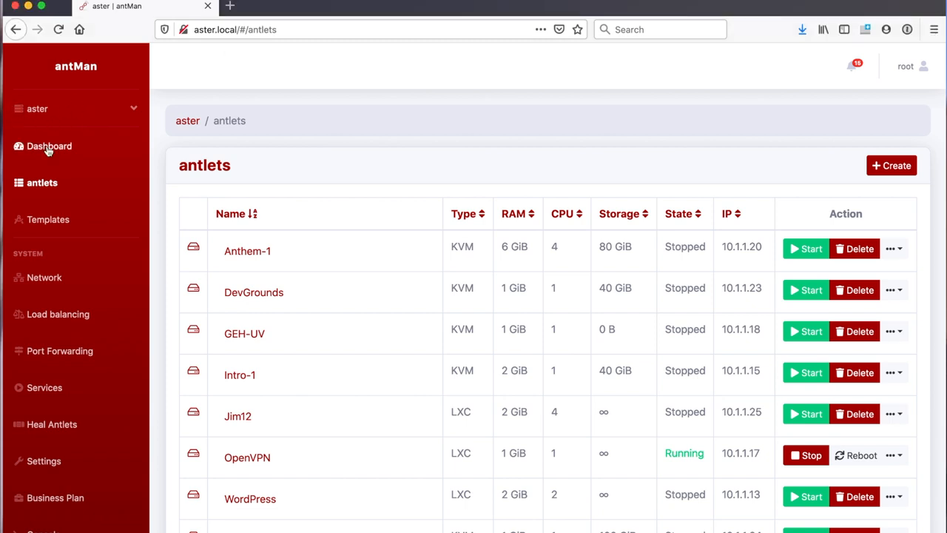
- Show the aster dashboard and scroll through IPs, drives, license and ZFS pools
{"action": "left_click", "coordinate": [49, 146]}
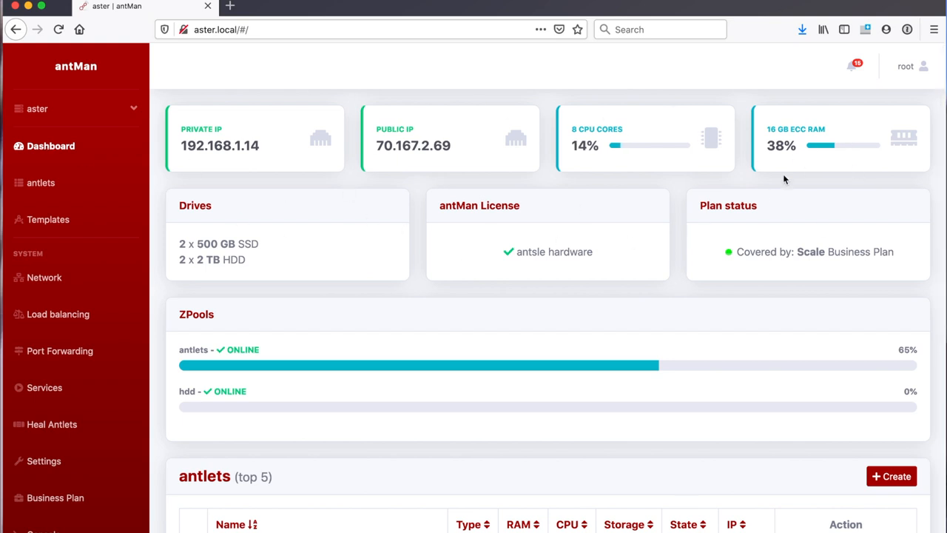
{"action": "scroll", "scroll_direction": "down", "scroll_amount": 3}
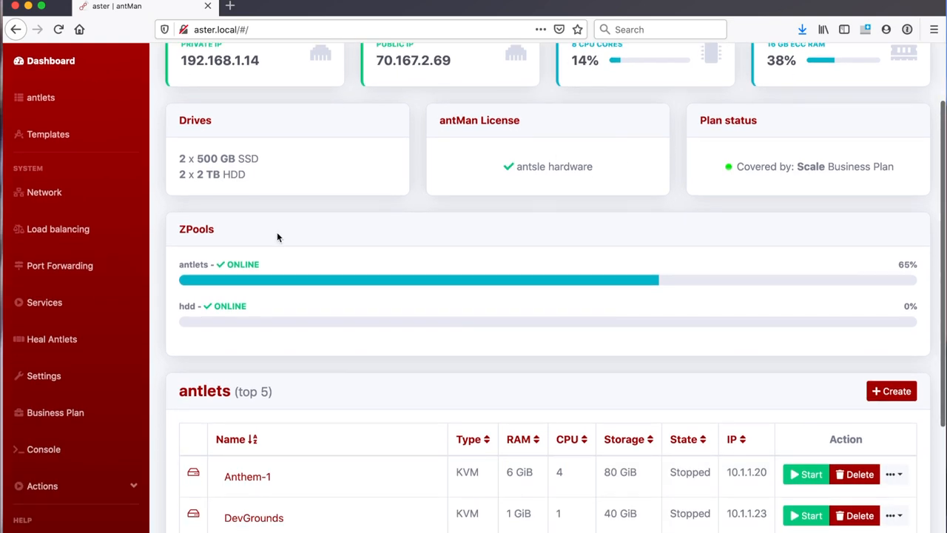
{"action": "scroll", "scroll_direction": "down", "scroll_amount": 3}
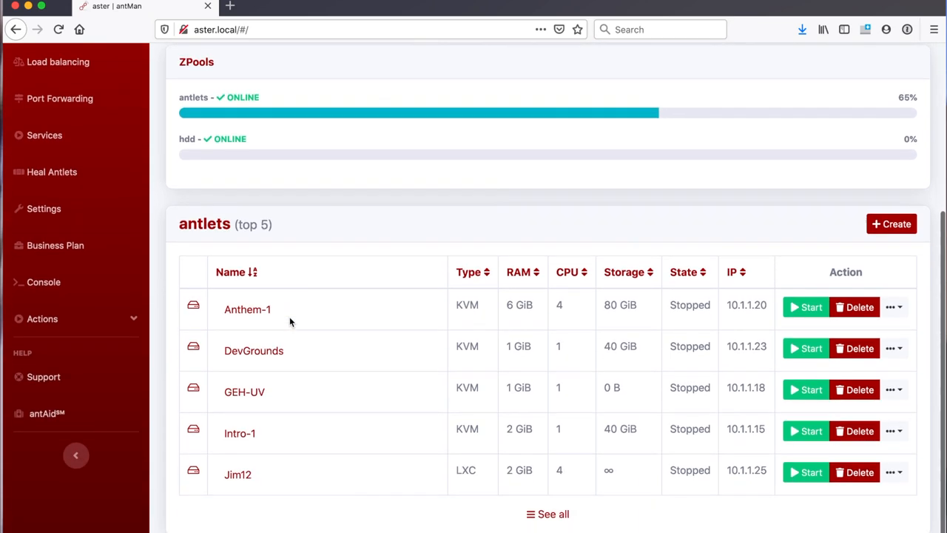
{"action": "scroll", "scroll_direction": "down", "scroll_amount": 3}
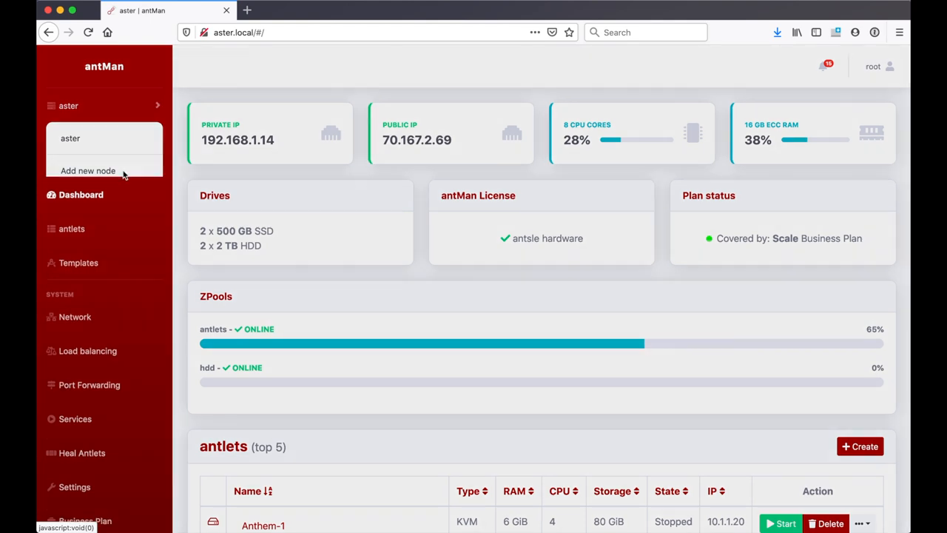
{"action": "left_click", "coordinate": [87, 170]}
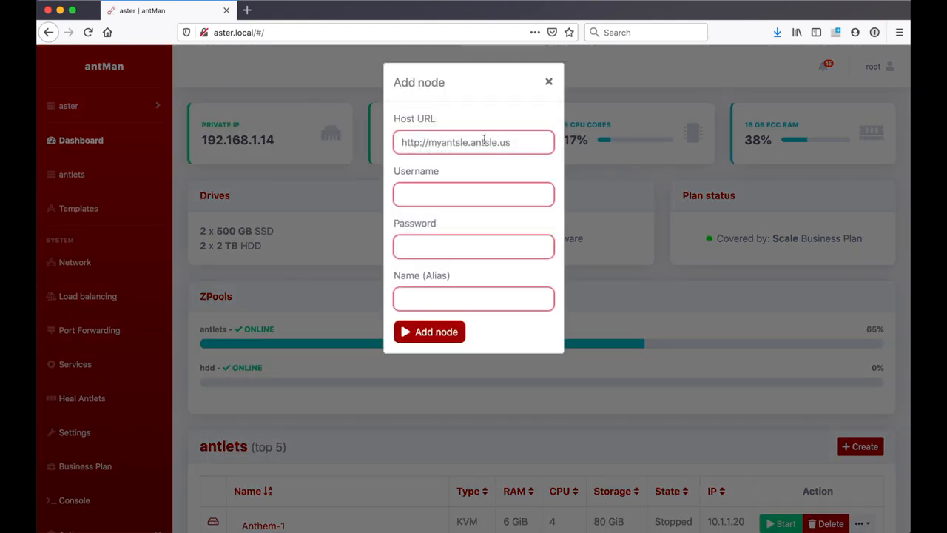
{"action": "type", "text": "http://iris.loc"}
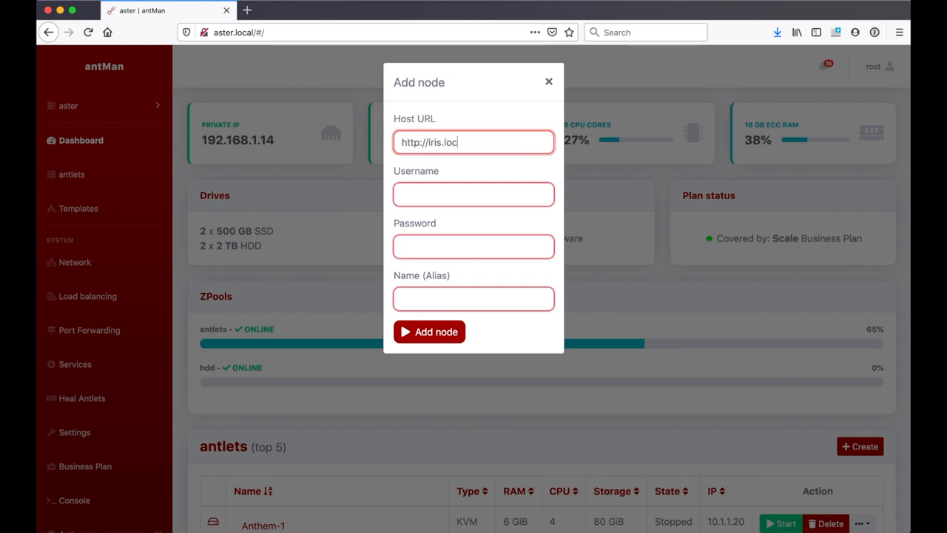
{"action": "type", "text": "r"}
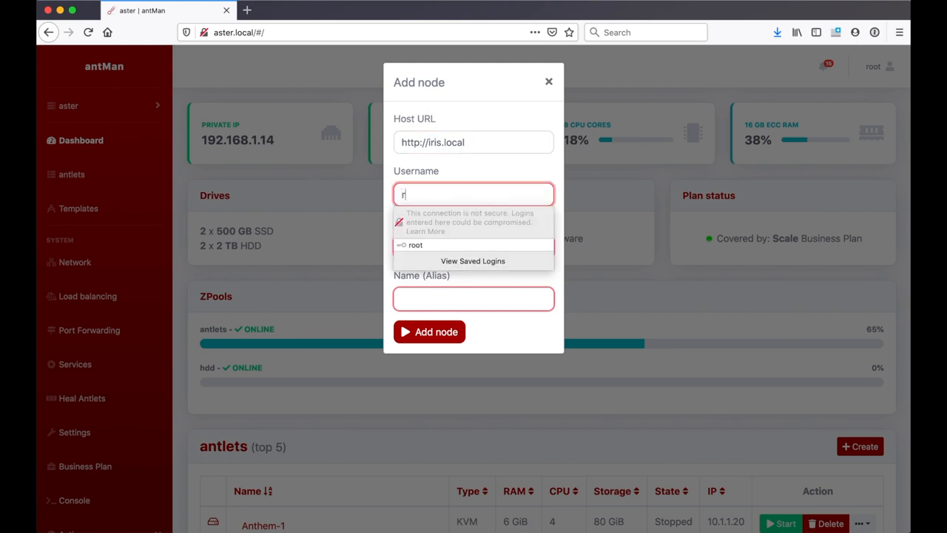
{"action": "left_click", "coordinate": [415, 245]}
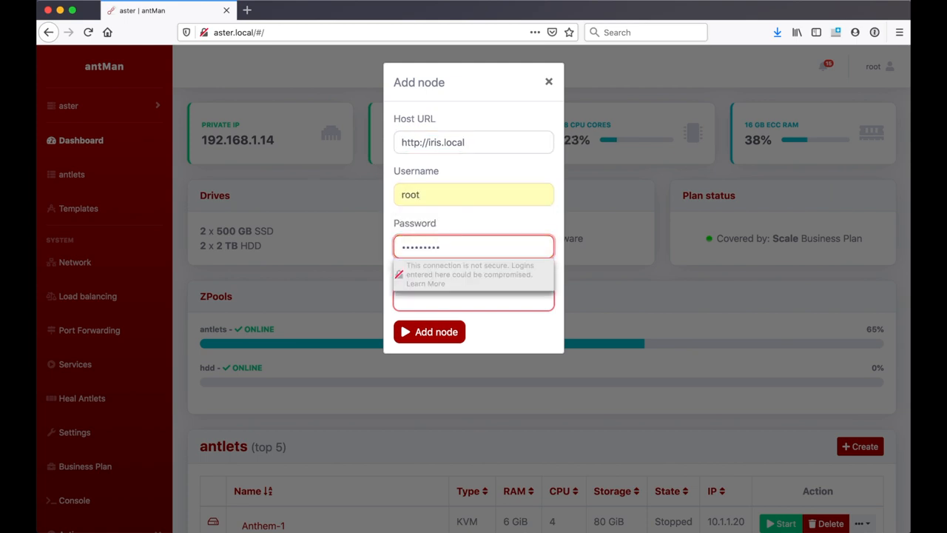
{"action": "left_click", "coordinate": [429, 332]}
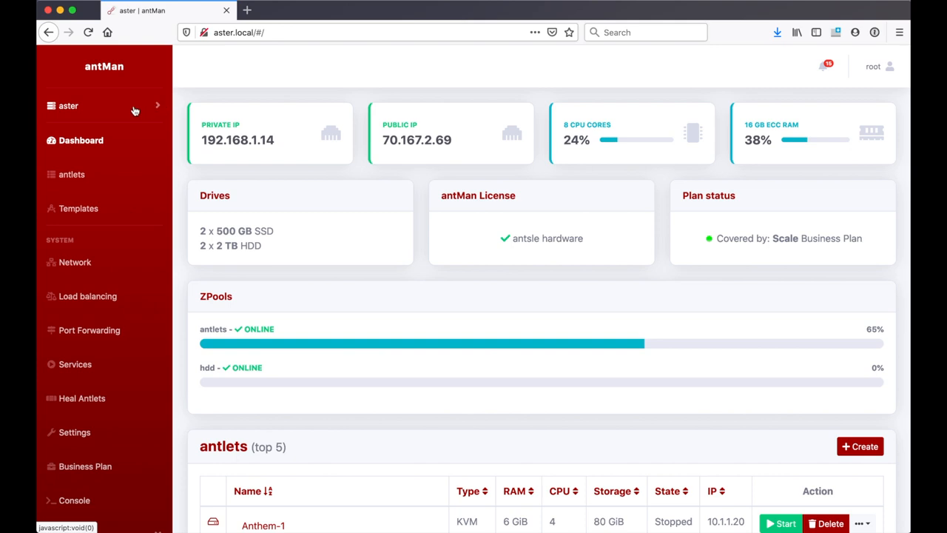
- Switch to the iris node's dashboard, then return to the aster node
{"action": "left_click", "coordinate": [68, 105]}
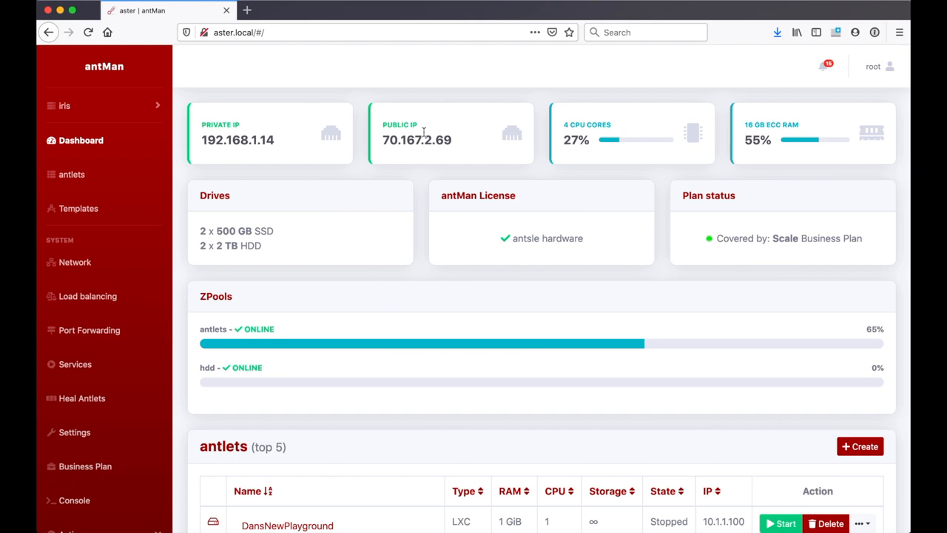
{"action": "scroll", "scroll_direction": "down", "scroll_amount": 3}
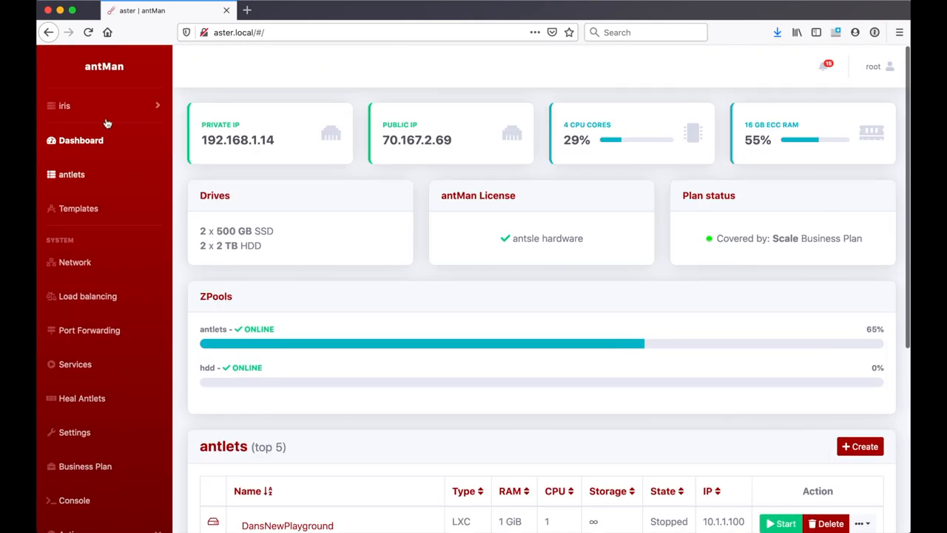
{"action": "left_click", "coordinate": [65, 105]}
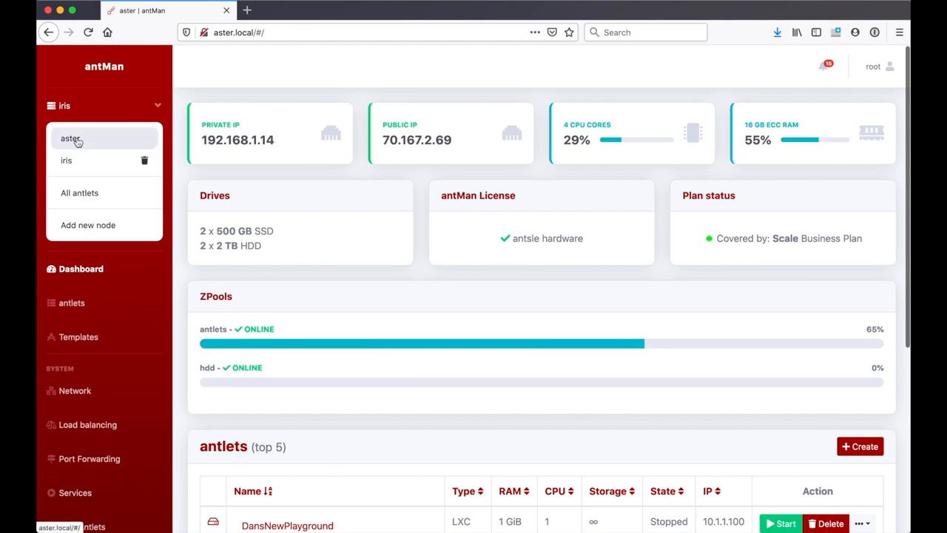
{"action": "left_click", "coordinate": [70, 139]}
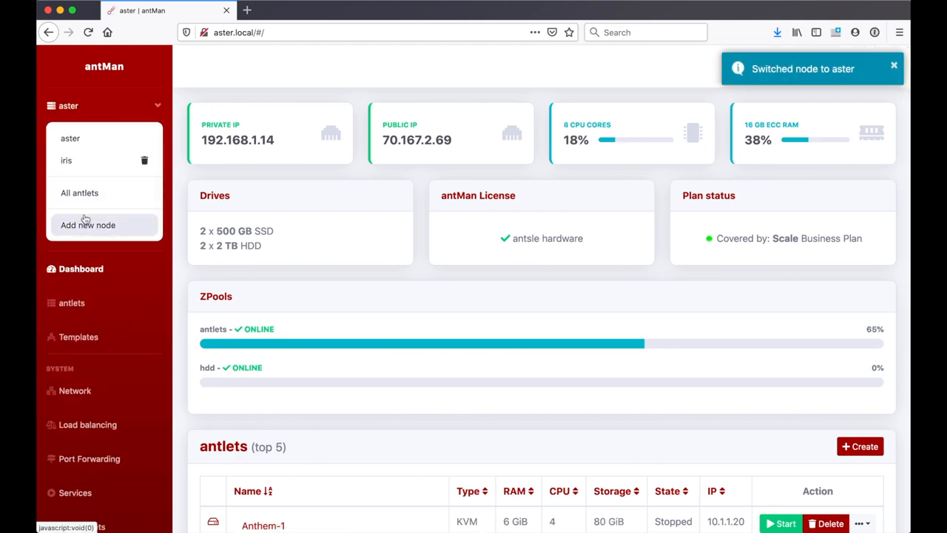
{"action": "left_click", "coordinate": [79, 193]}
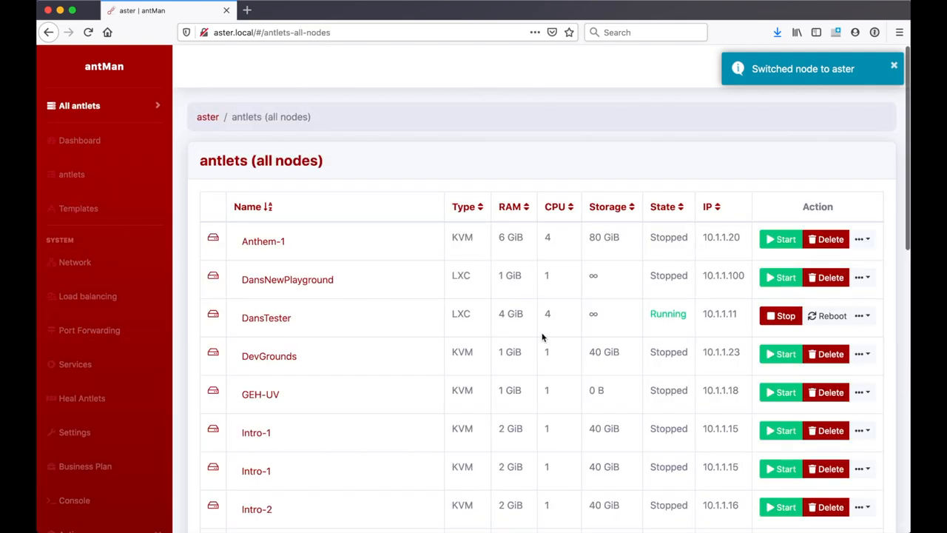
{"action": "scroll", "scroll_direction": "down", "scroll_amount": 3}
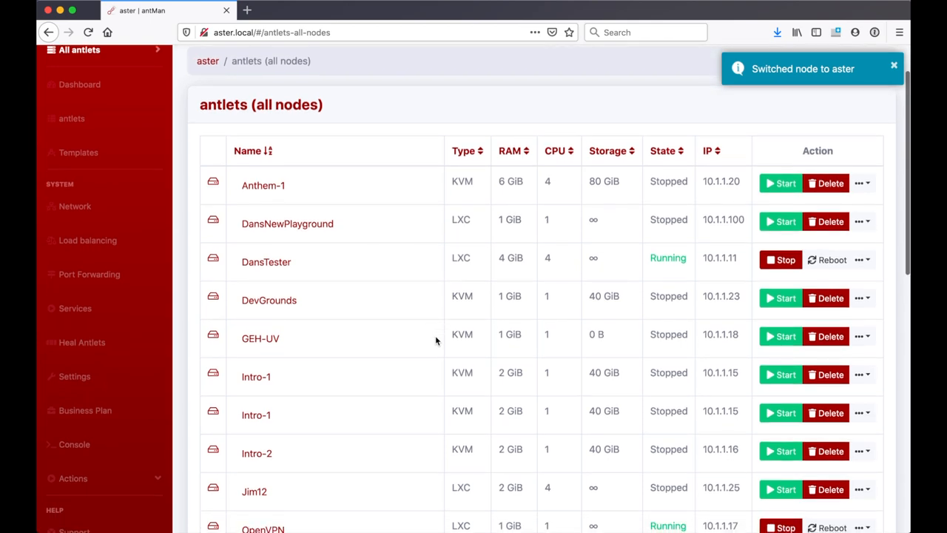
{"action": "scroll", "scroll_direction": "down", "scroll_amount": 3}
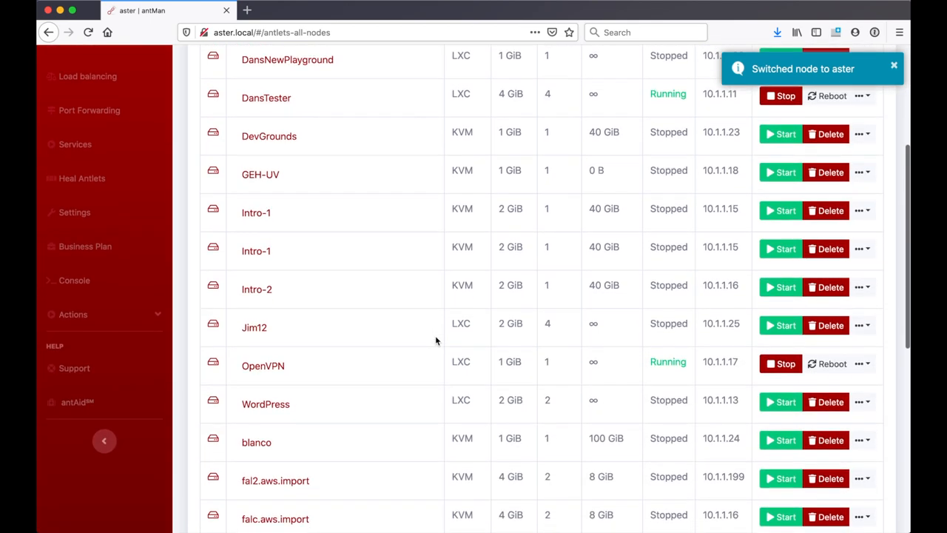
{"action": "left_click", "coordinate": [51, 131]}
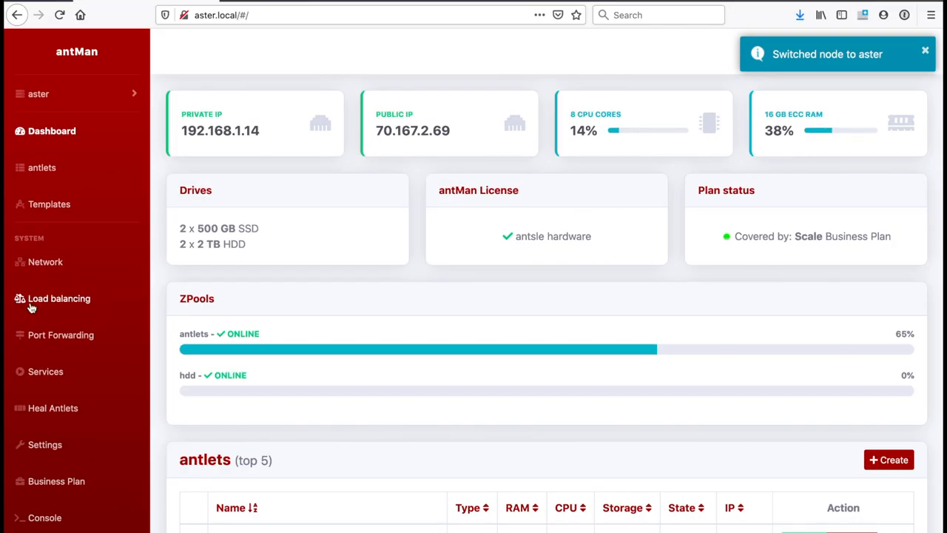
{"action": "mouse_move", "coordinate": [78, 298]}
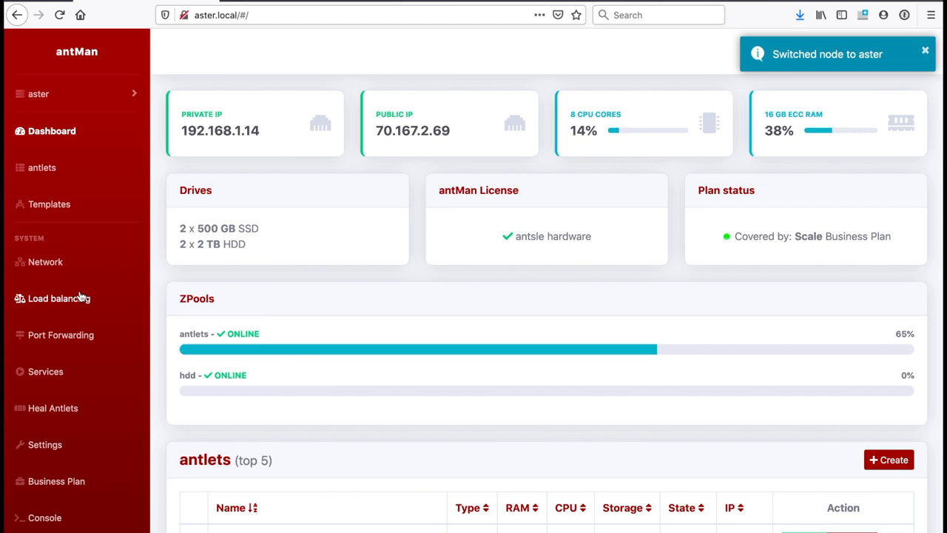
- Show aster's load balancing rules, listing the mylbdemo.local rule
{"action": "left_click", "coordinate": [60, 298]}
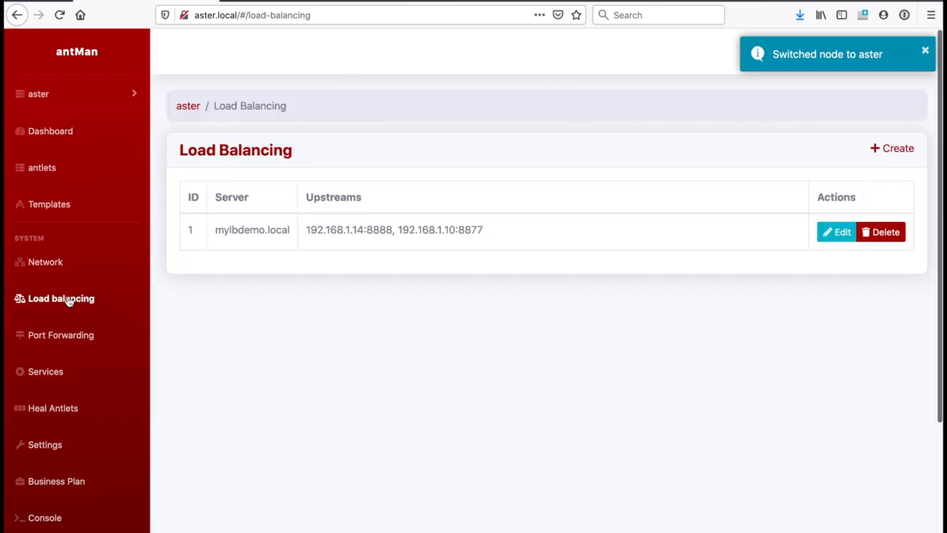
{"action": "mouse_move", "coordinate": [607, 340]}
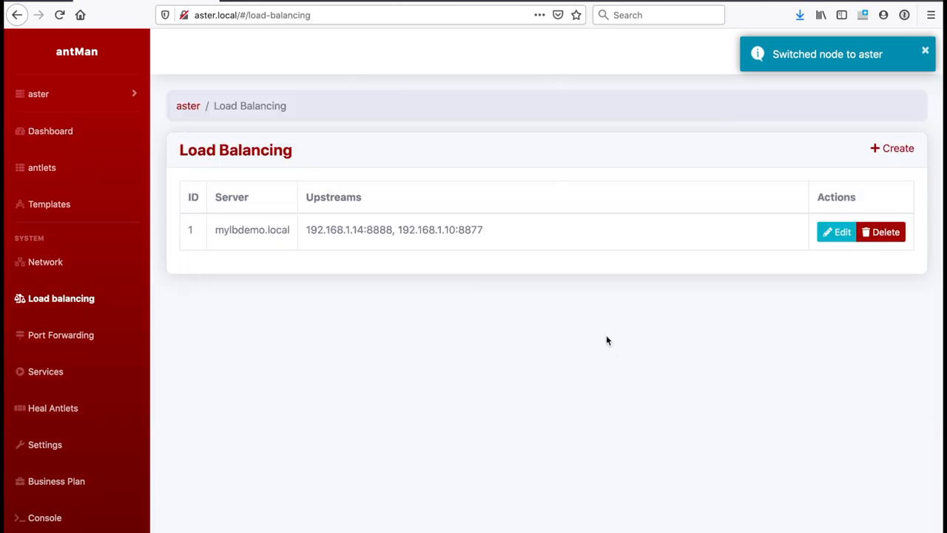
{"action": "mouse_move", "coordinate": [248, 257]}
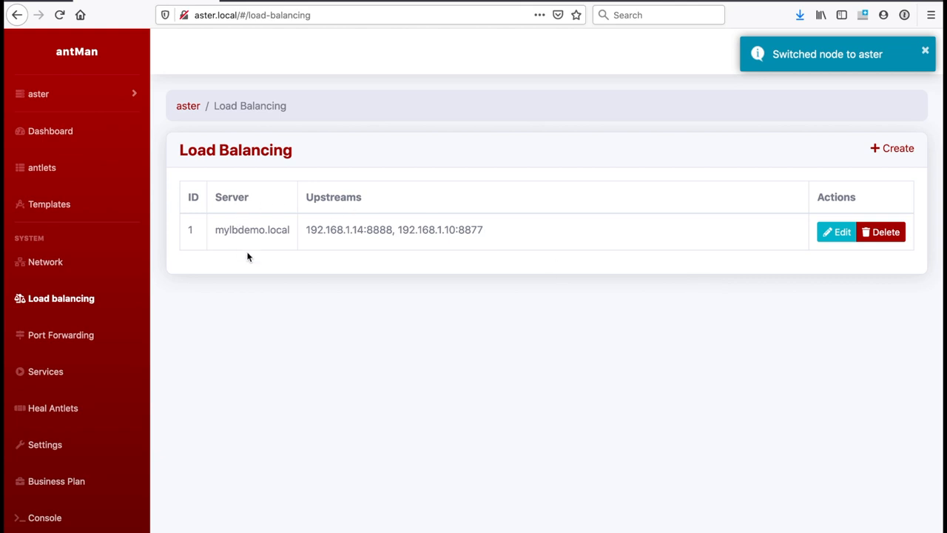
{"action": "mouse_move", "coordinate": [529, 218]}
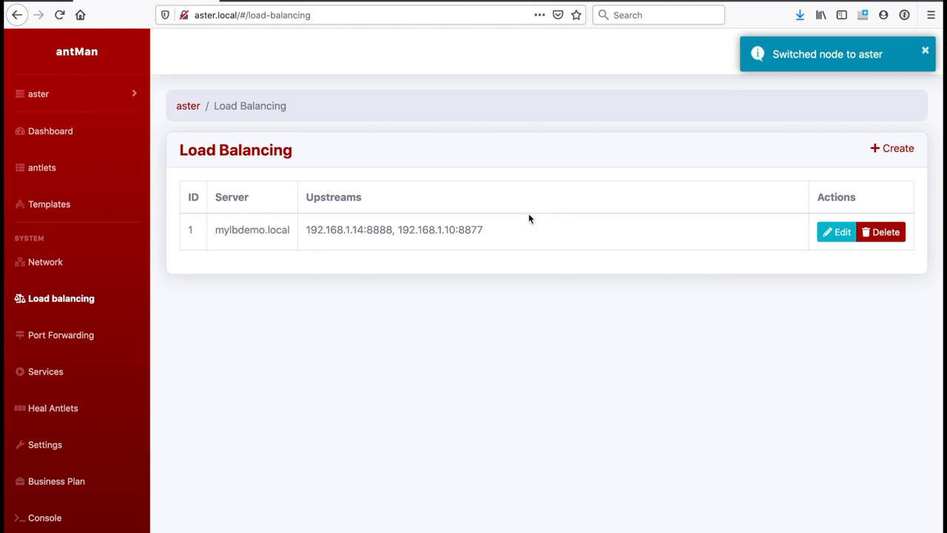
{"action": "mouse_move", "coordinate": [785, 165]}
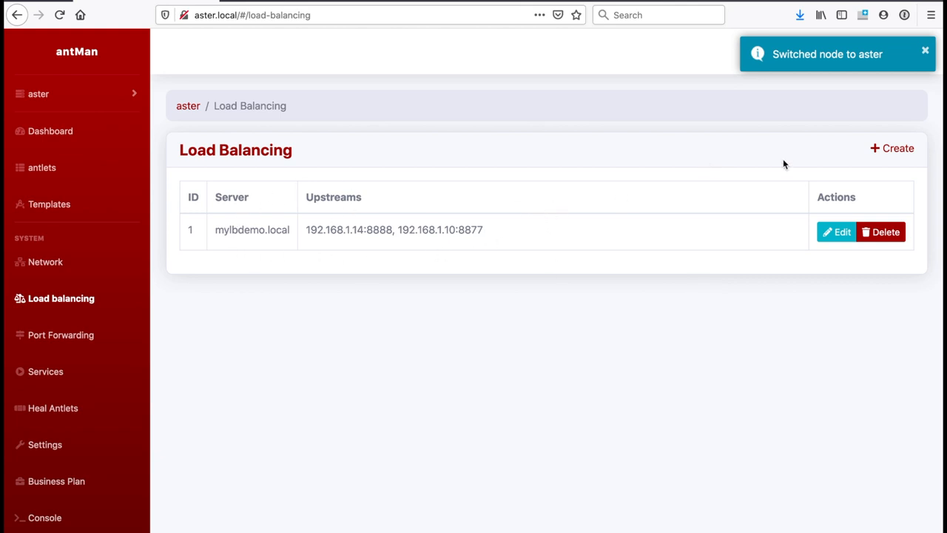
- Start a new load balancing rule with server name mysite.org on port 80
{"action": "left_click", "coordinate": [892, 148]}
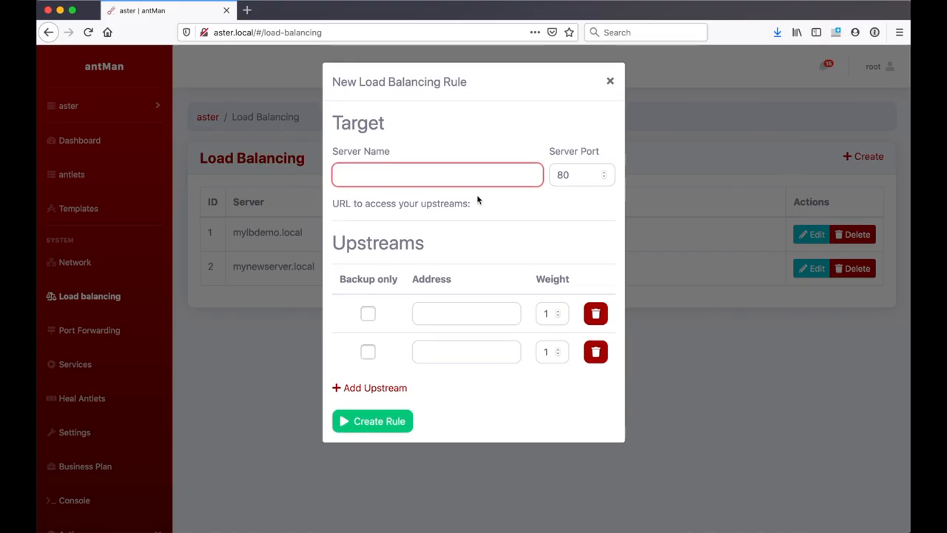
{"action": "type", "text": "mysite"}
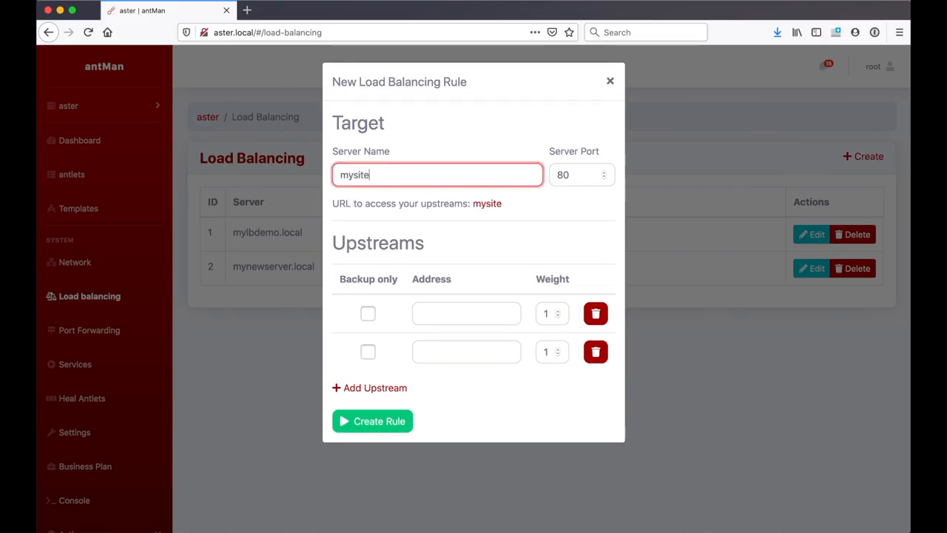
{"action": "type", "text": ".org"}
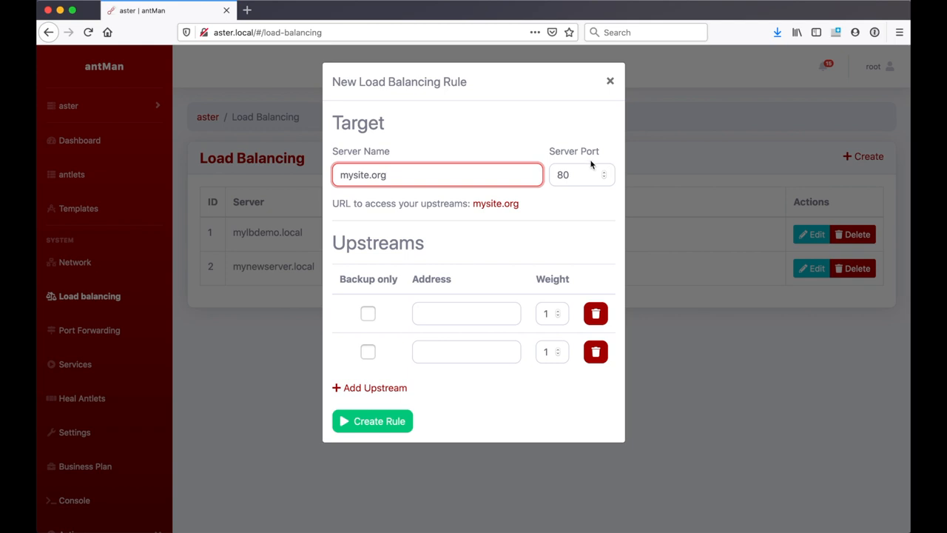
{"action": "mouse_move", "coordinate": [370, 215]}
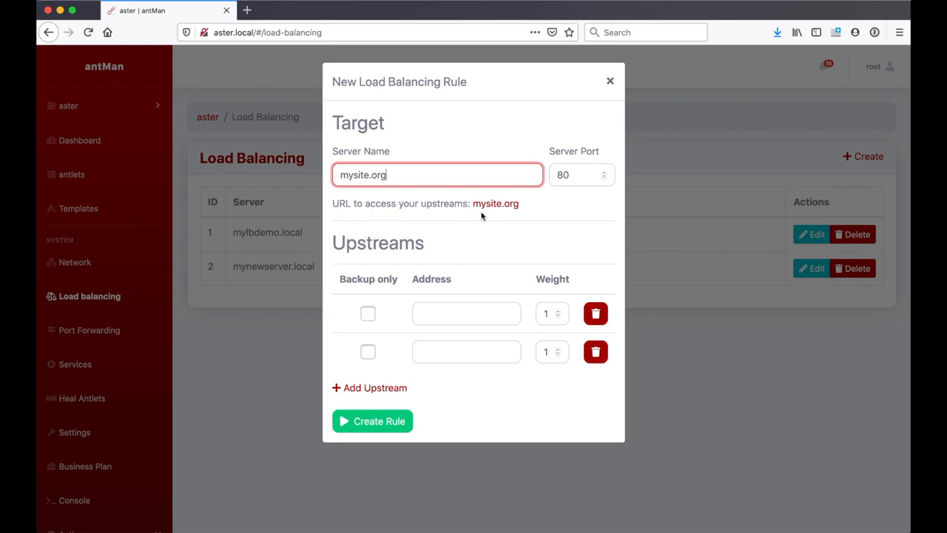
{"action": "mouse_move", "coordinate": [557, 212]}
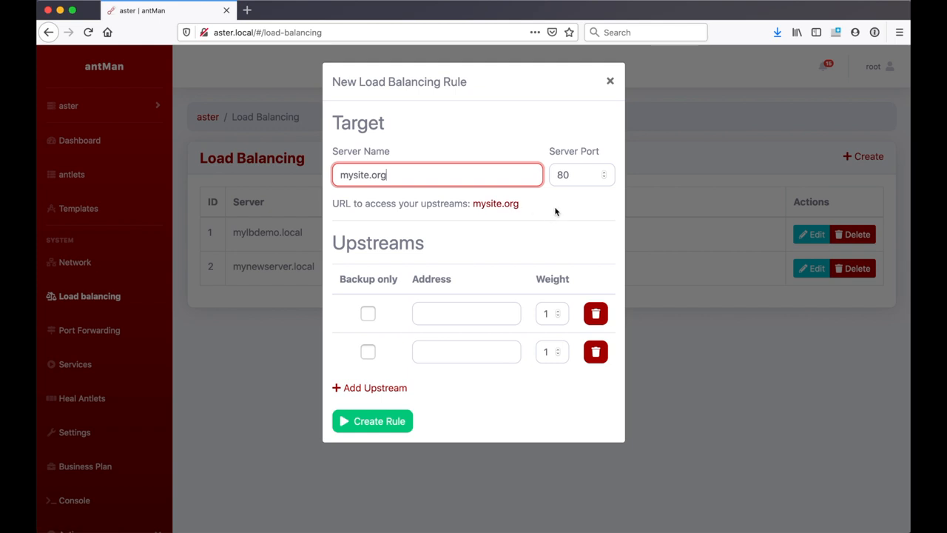
{"action": "mouse_move", "coordinate": [532, 201]}
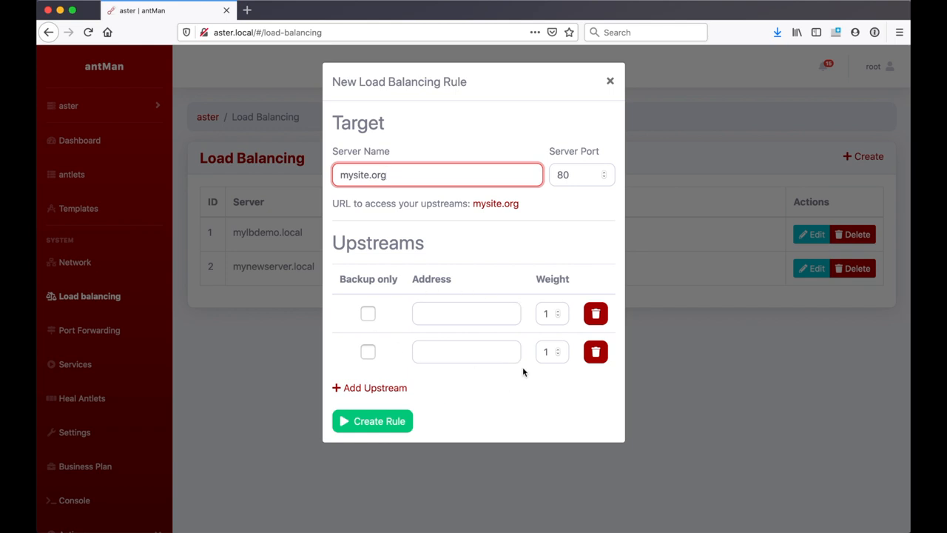
{"action": "mouse_move", "coordinate": [520, 322]}
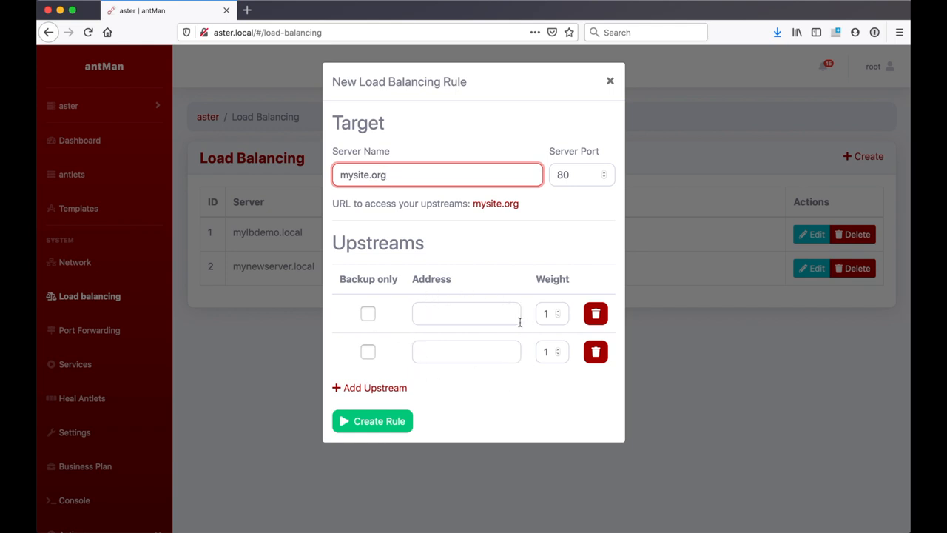
{"action": "mouse_move", "coordinate": [365, 329]}
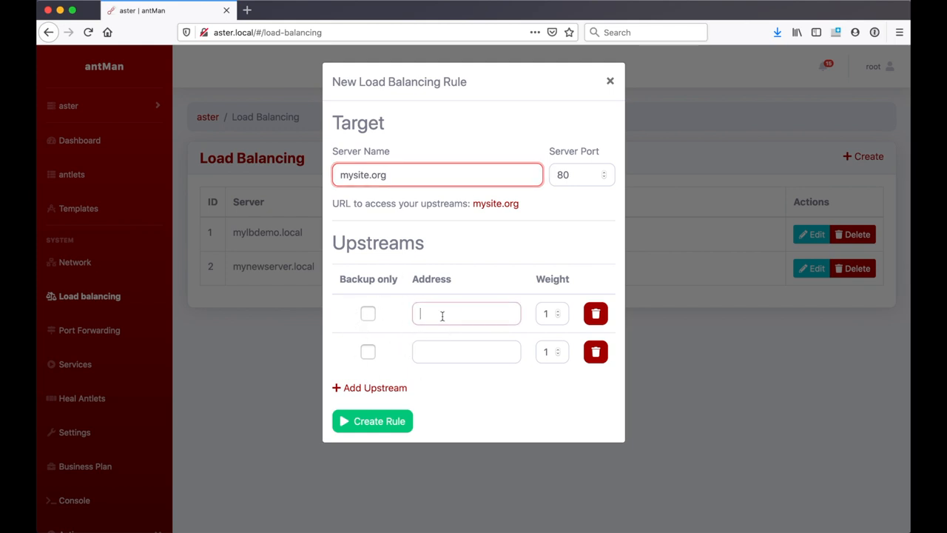
- Enter upstreams myhandler1.com (weight 5) and myhandler2.com, and add a third row
{"action": "left_click", "coordinate": [466, 314]}
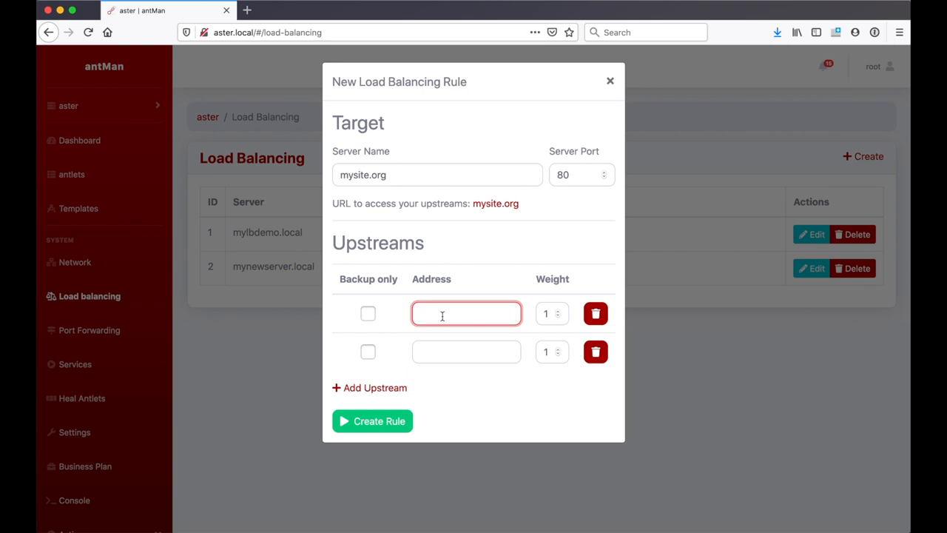
{"action": "type", "text": "myhandler1"}
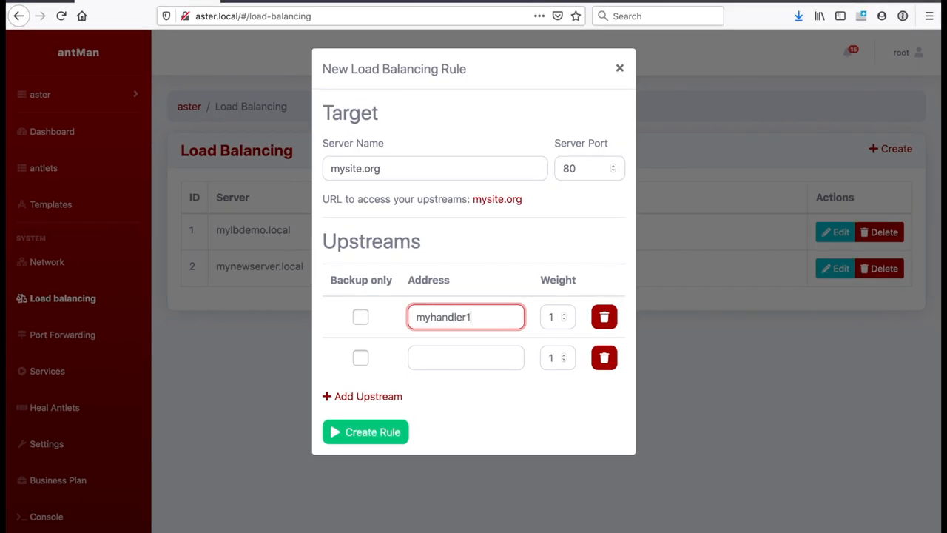
{"action": "type", "text": ".com"}
{"action": "left_click", "coordinate": [558, 316]}
{"action": "type", "text": "5"}
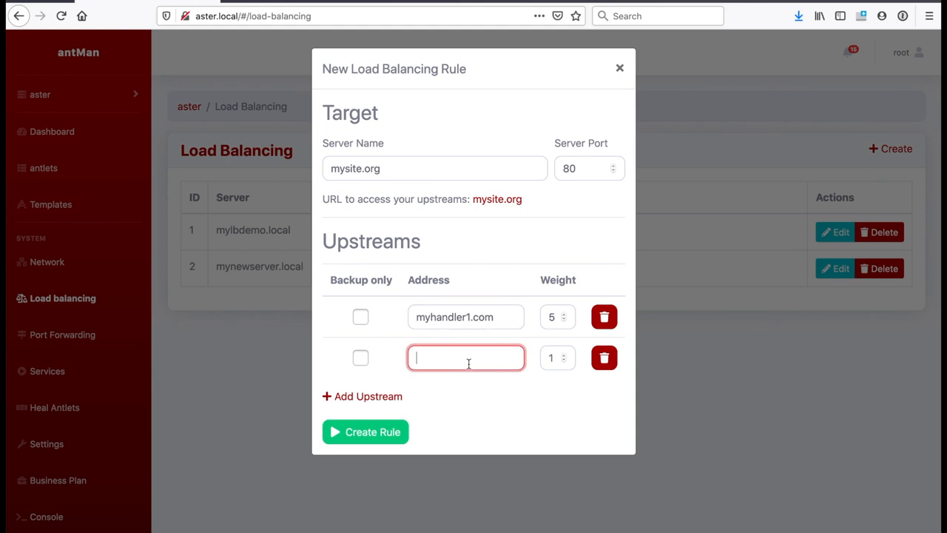
{"action": "type", "text": "myhandler."}
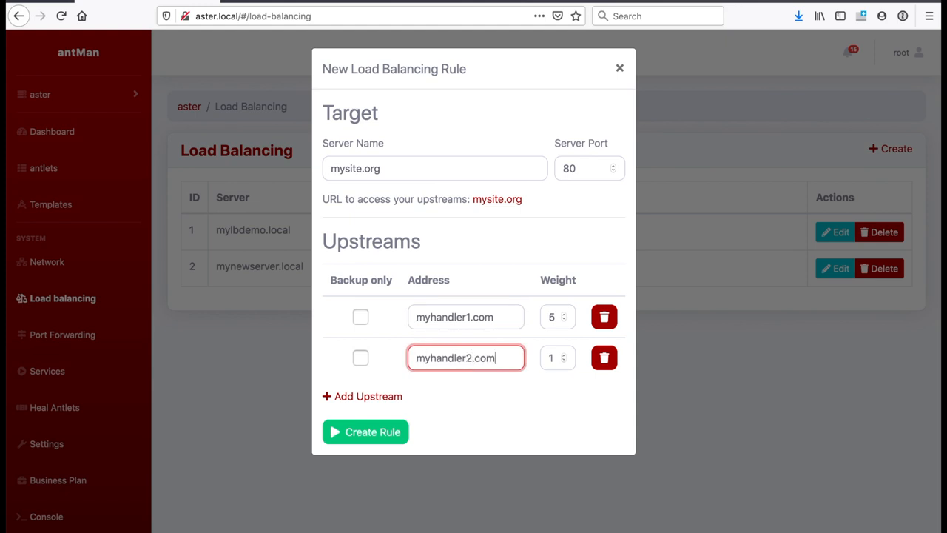
{"action": "mouse_move", "coordinate": [368, 396]}
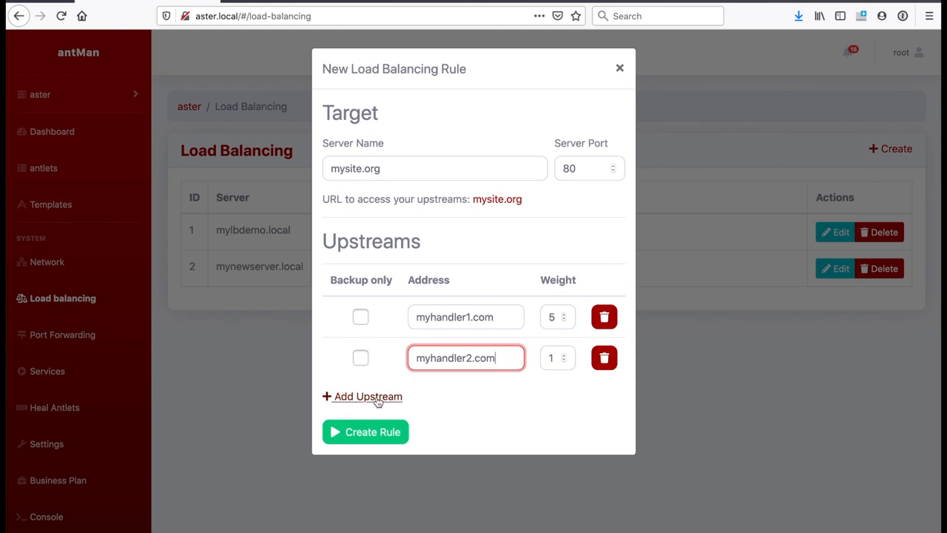
{"action": "left_click", "coordinate": [367, 395]}
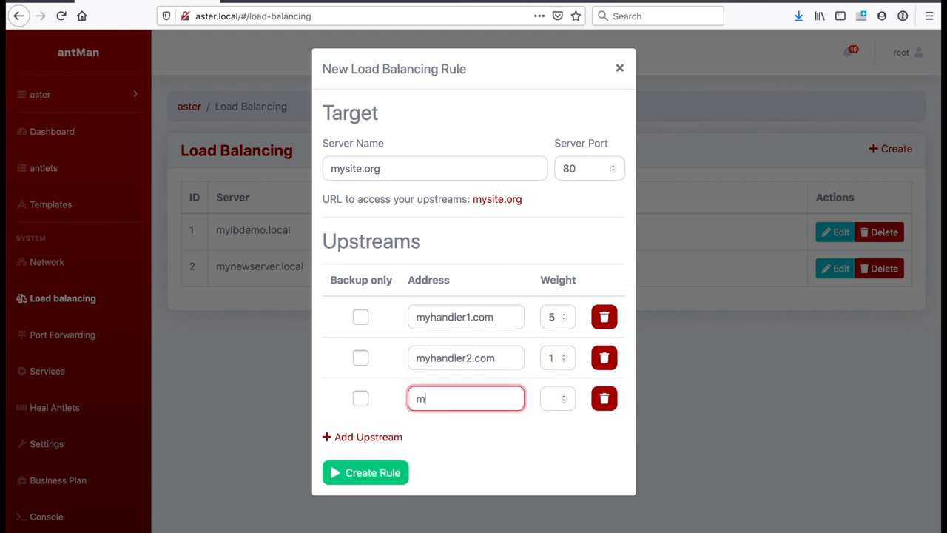
- Enter myhandler3.com with weight 2 as the third upstream and add a fourth row
{"action": "type", "text": "yhandler3"}
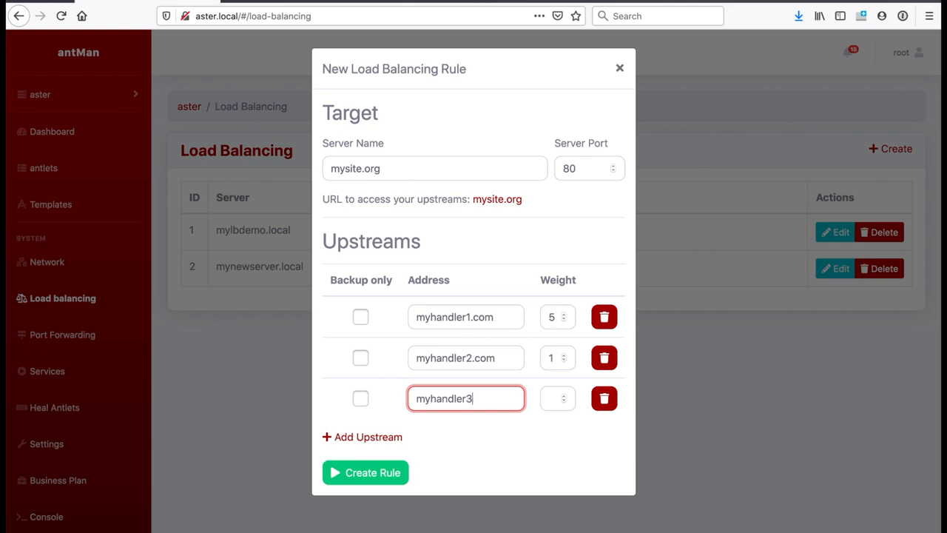
{"action": "type", "text": ".com"}
{"action": "left_click", "coordinate": [558, 398]}
{"action": "type", "text": "2"}
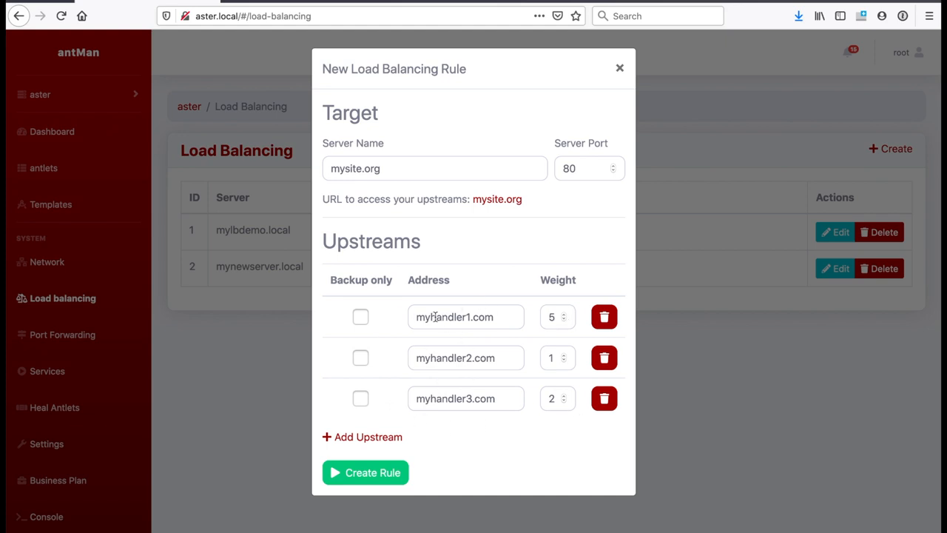
{"action": "mouse_move", "coordinate": [479, 340]}
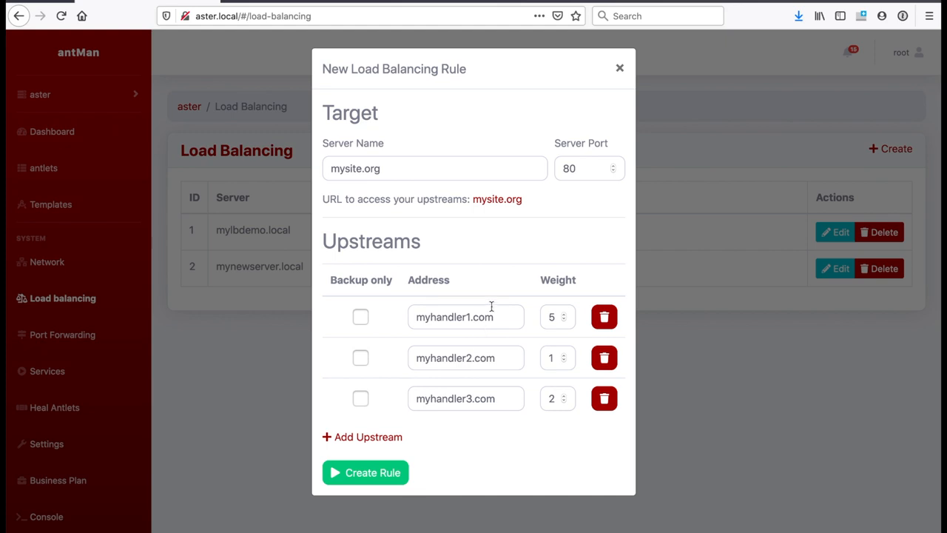
{"action": "mouse_move", "coordinate": [413, 367]}
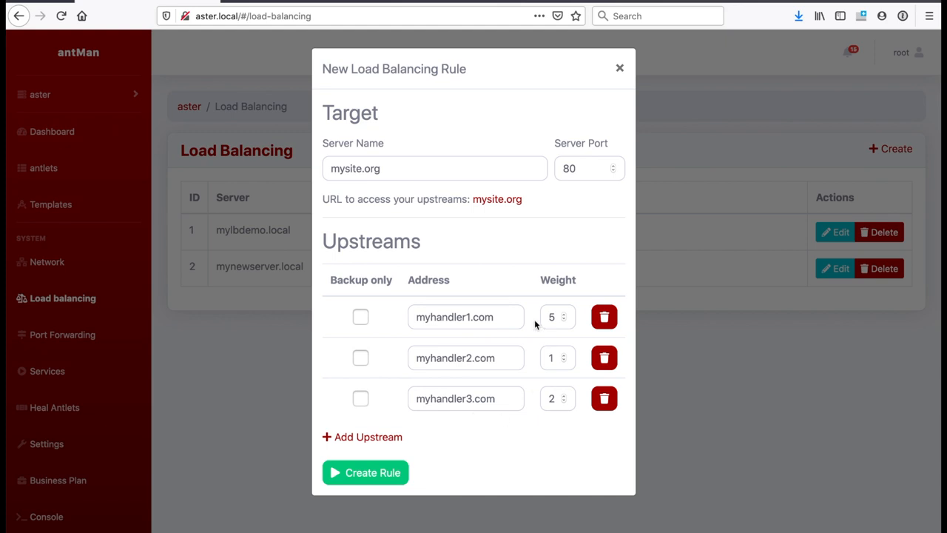
{"action": "mouse_move", "coordinate": [543, 335]}
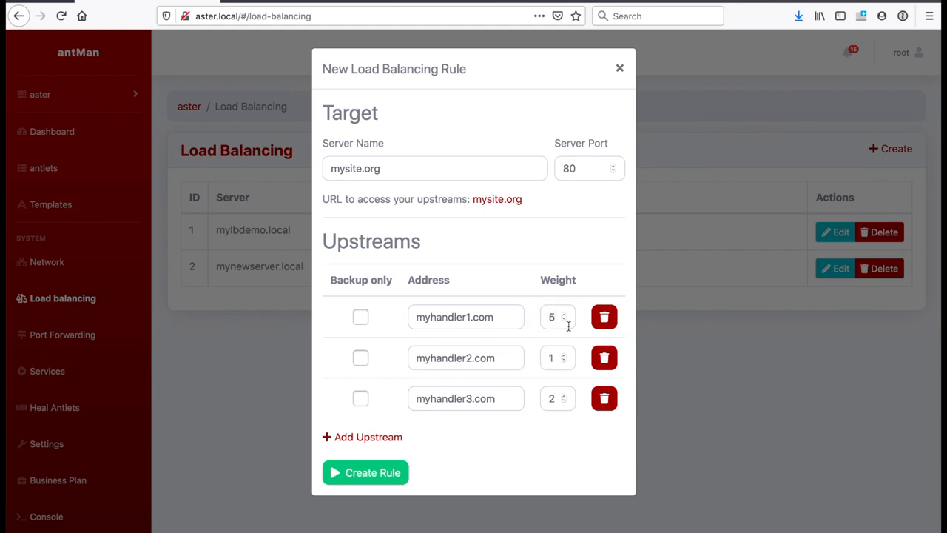
{"action": "mouse_move", "coordinate": [569, 395]}
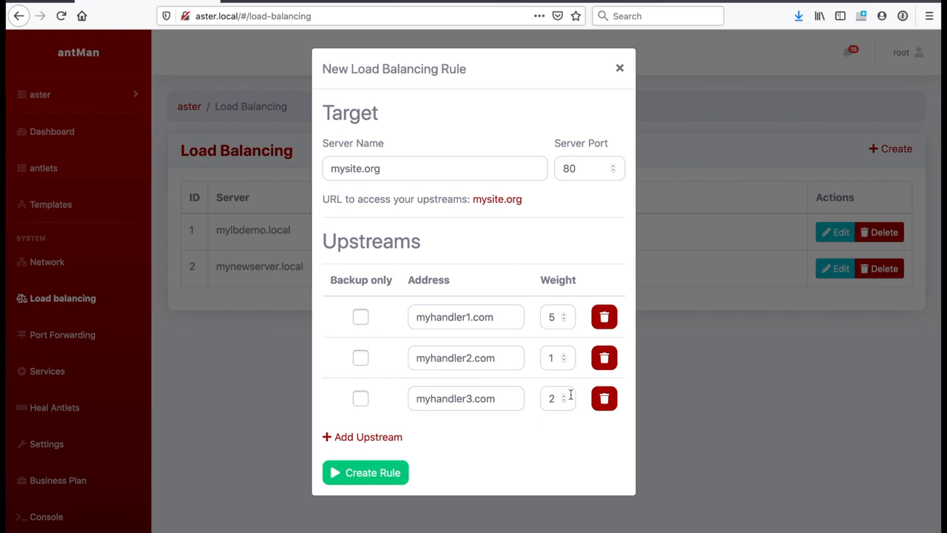
{"action": "mouse_move", "coordinate": [585, 419]}
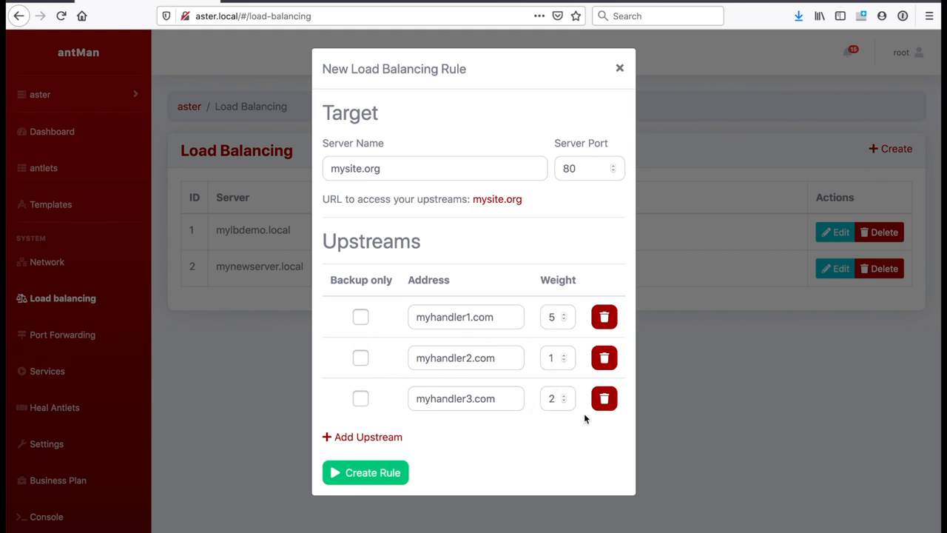
{"action": "mouse_move", "coordinate": [517, 417]}
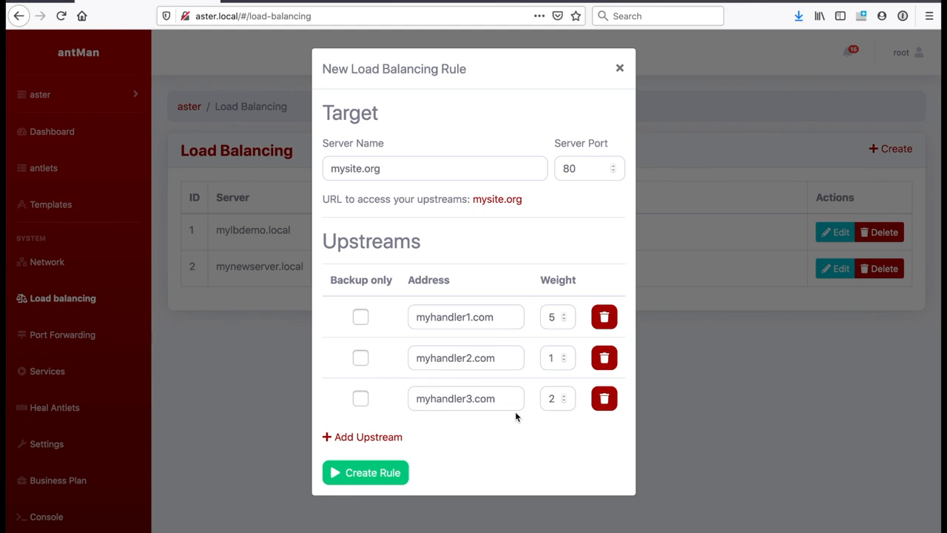
{"action": "left_click", "coordinate": [362, 436]}
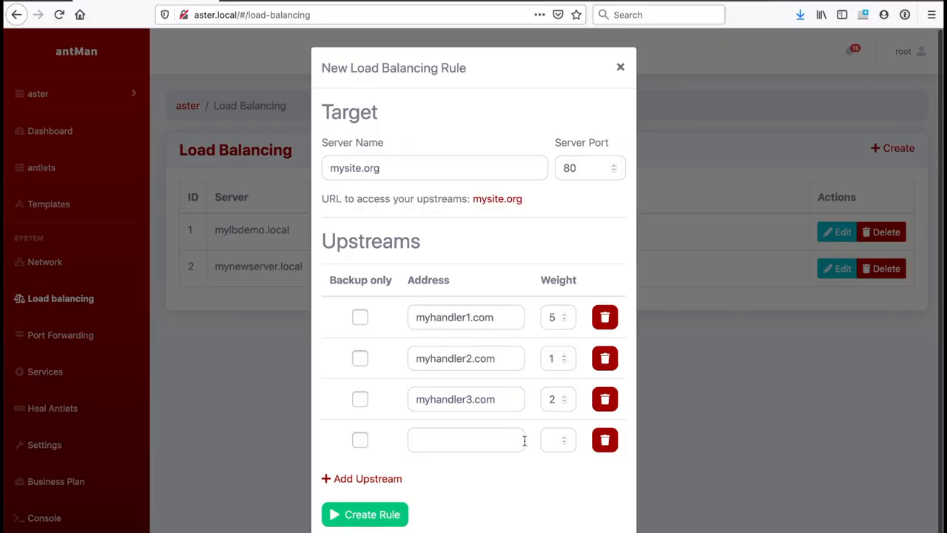
- Mark the fourth upstream myhandler4.com as backup only and create the rule
{"action": "left_click", "coordinate": [360, 440]}
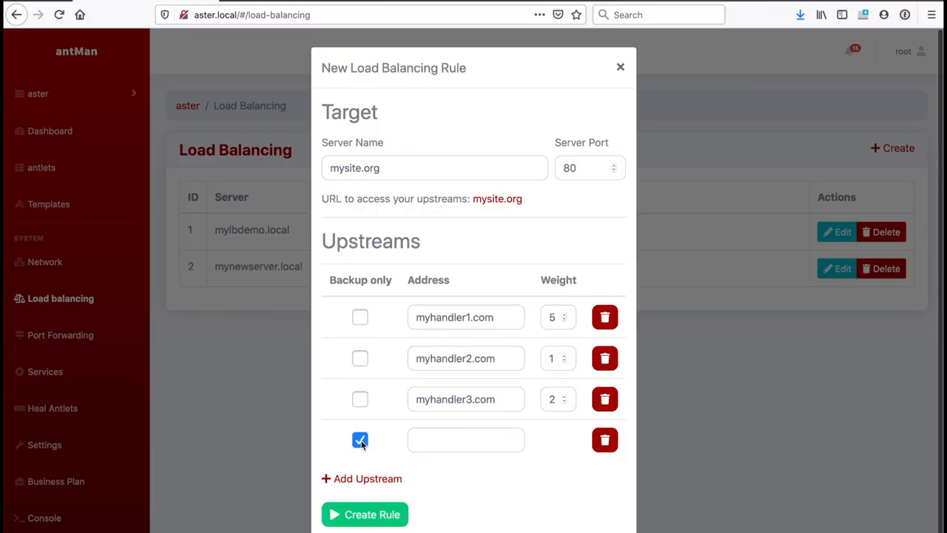
{"action": "mouse_move", "coordinate": [361, 433]}
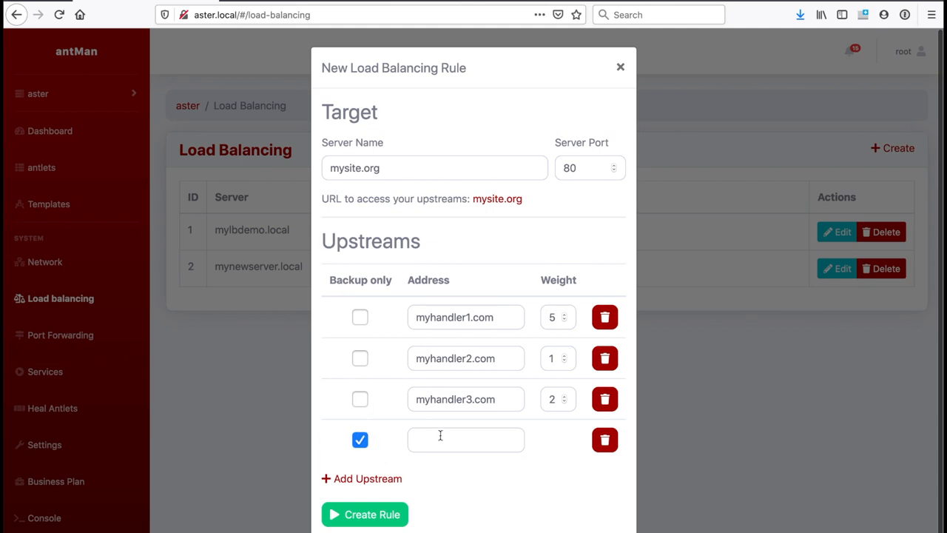
{"action": "type", "text": "myhandler4.com"}
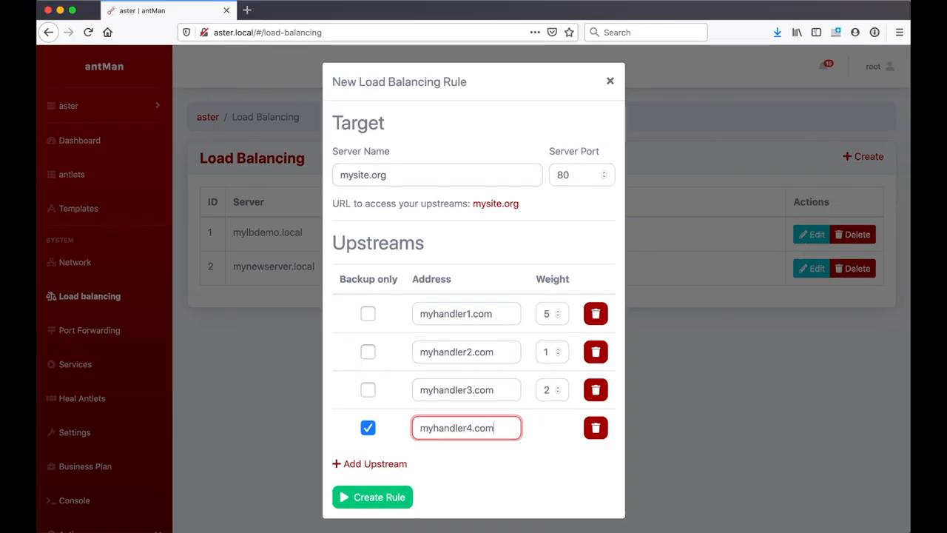
{"action": "mouse_move", "coordinate": [505, 333]}
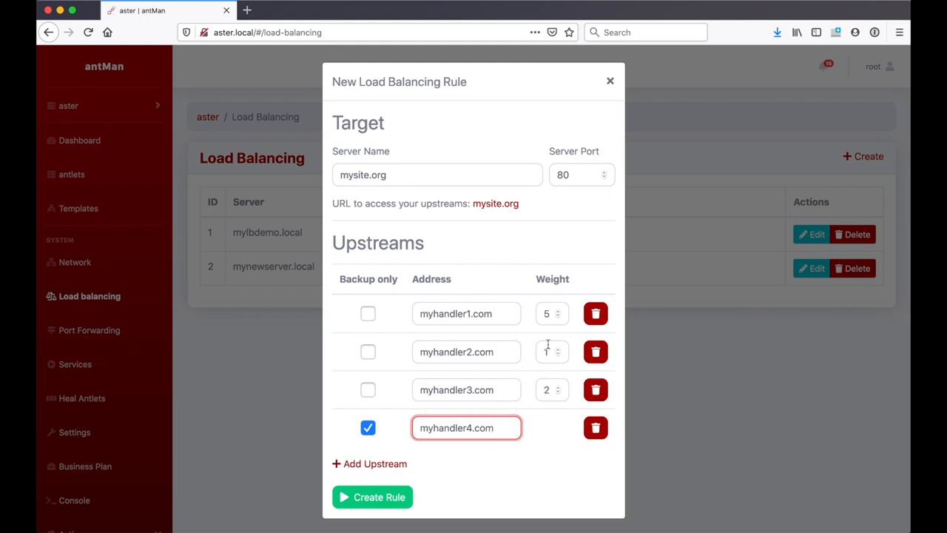
{"action": "mouse_move", "coordinate": [559, 342]}
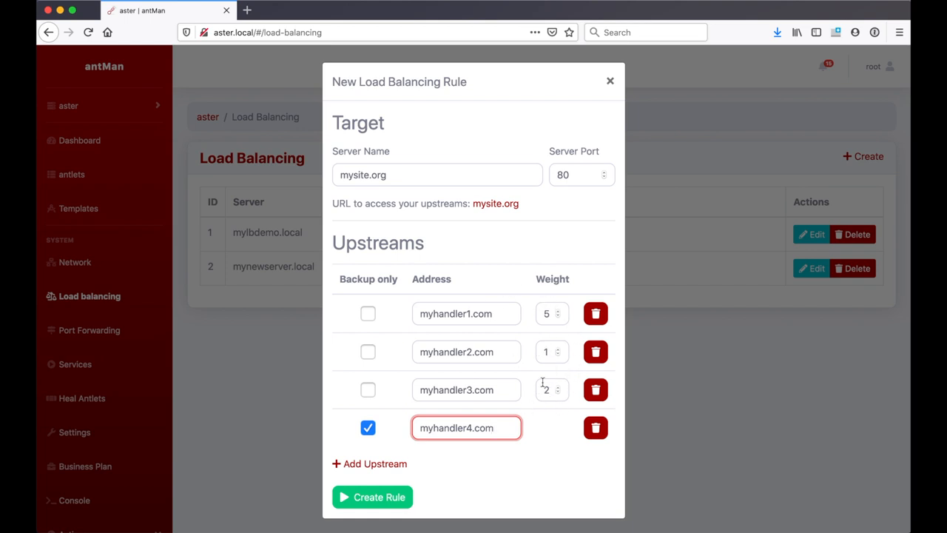
{"action": "mouse_move", "coordinate": [451, 400]}
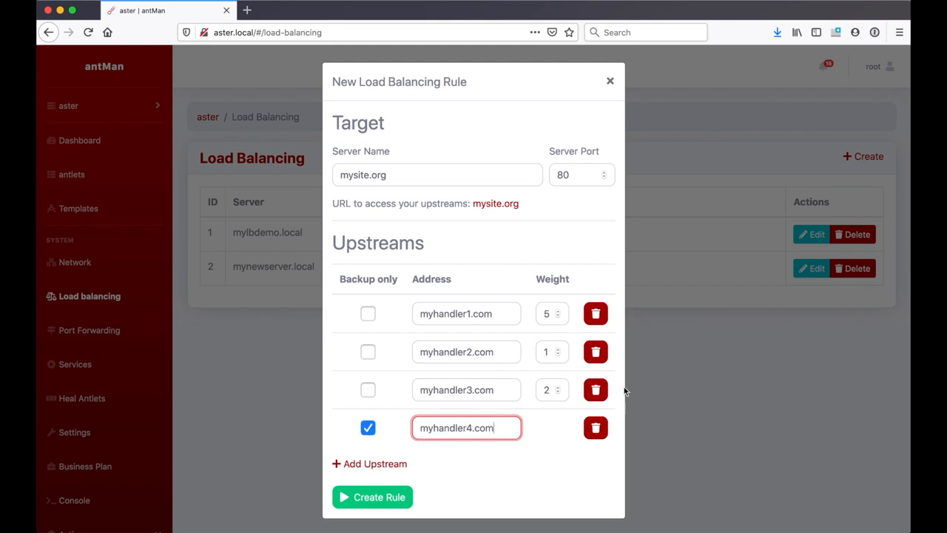
{"action": "mouse_move", "coordinate": [596, 390]}
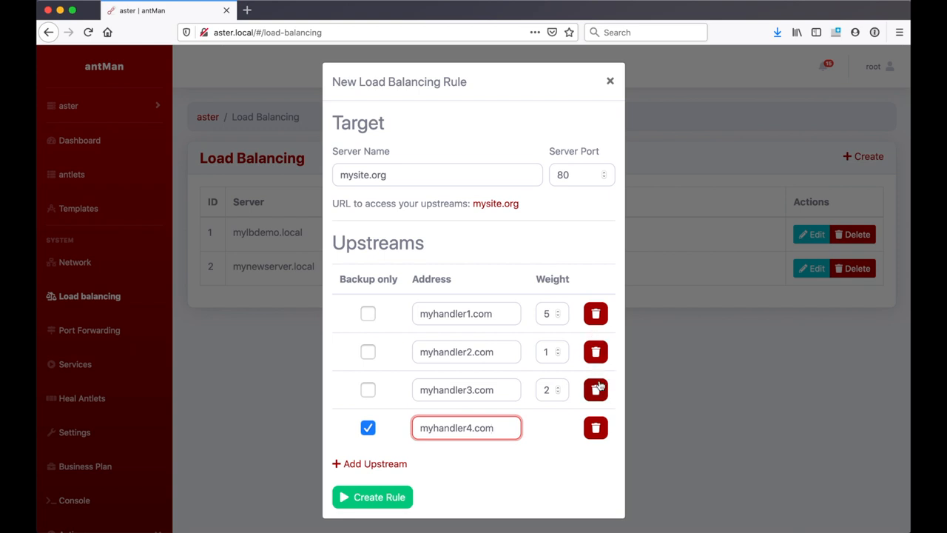
{"action": "left_click", "coordinate": [373, 496]}
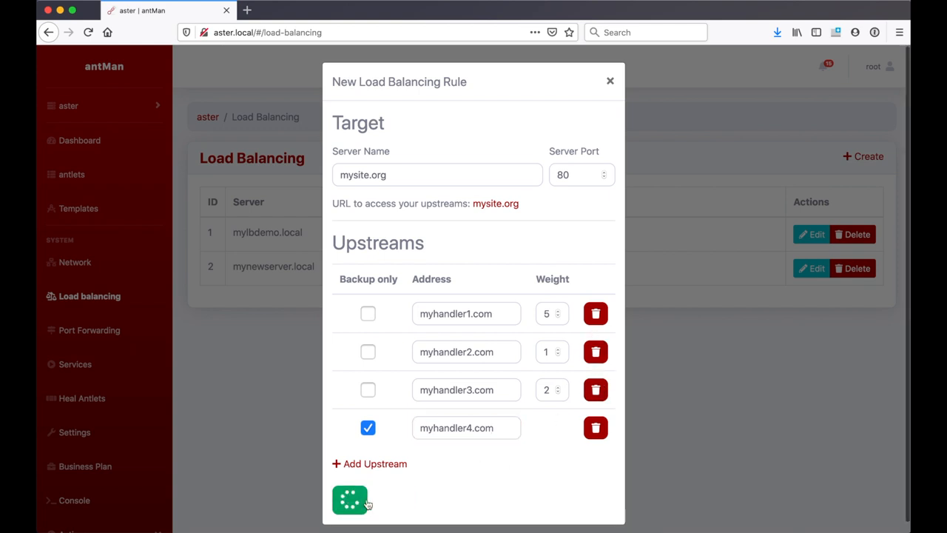
- Review rule 3's four upstreams in its edit dialog, close it, and show the node list
{"action": "left_click", "coordinate": [351, 500]}
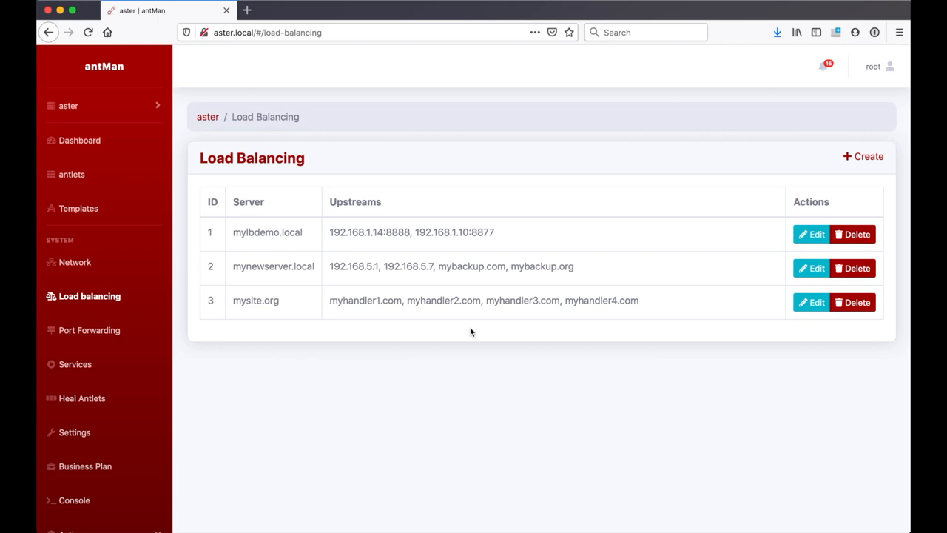
{"action": "left_click", "coordinate": [811, 302]}
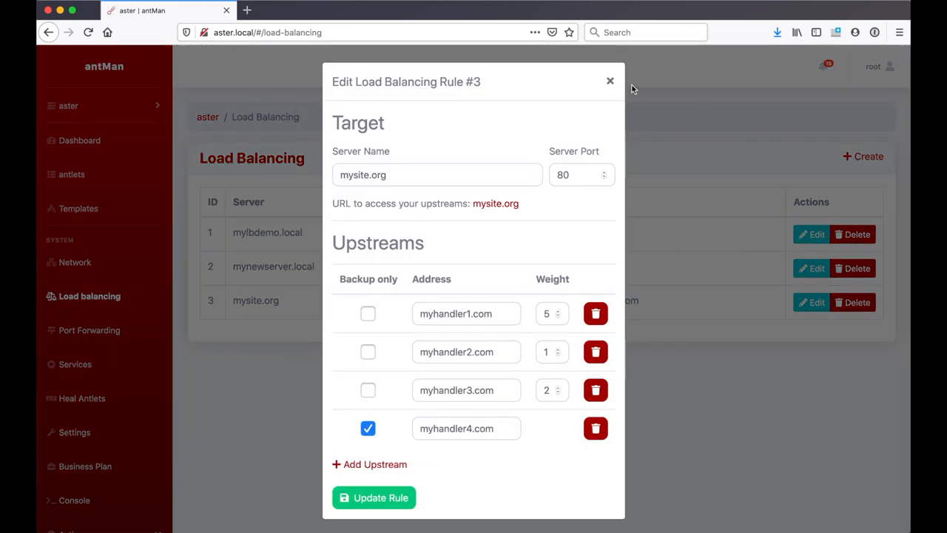
{"action": "left_click", "coordinate": [610, 81]}
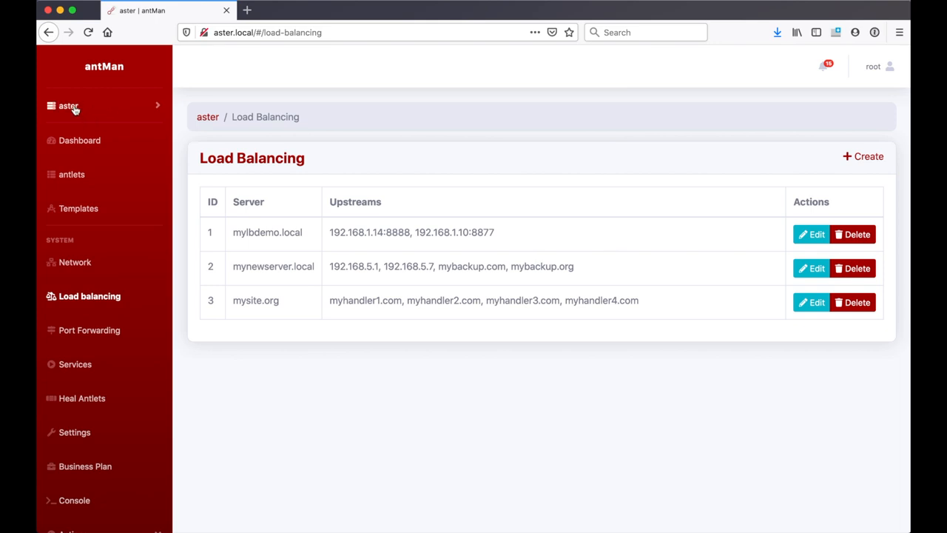
{"action": "left_click", "coordinate": [68, 106]}
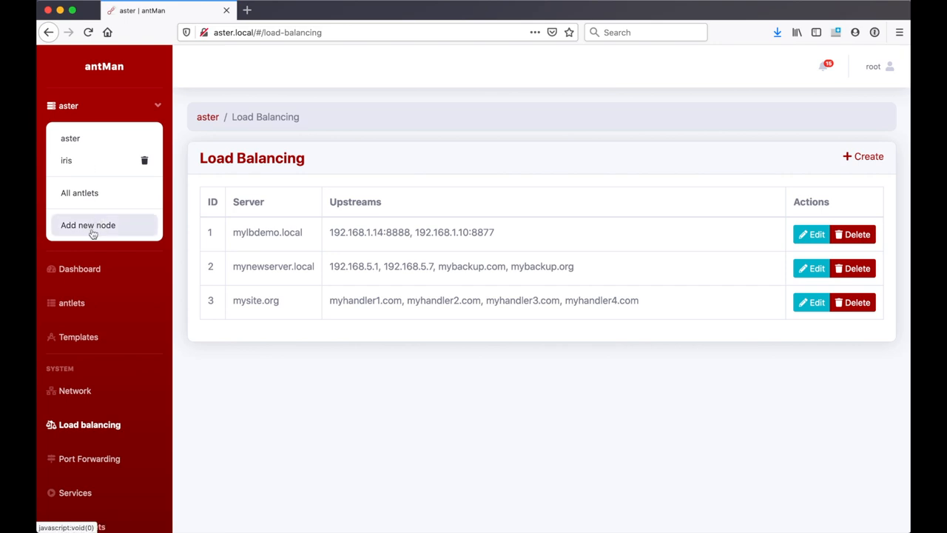